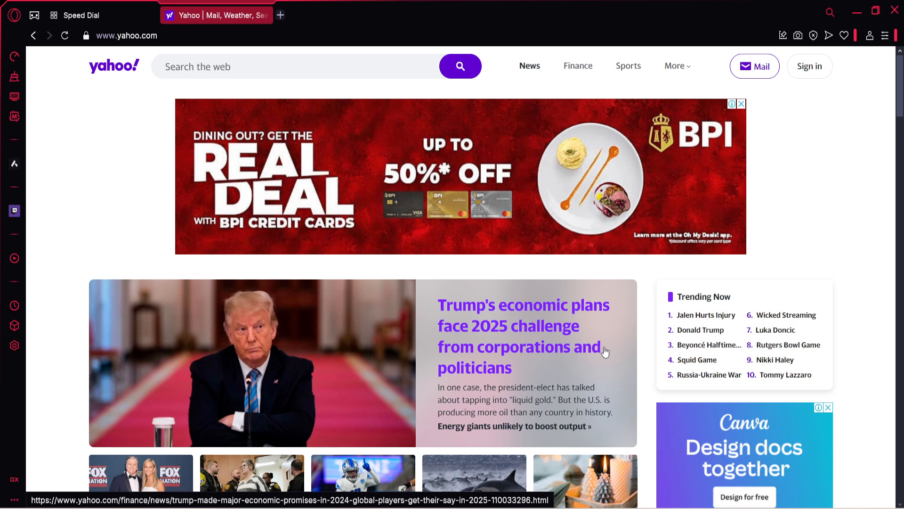
mouse_move(605, 345)
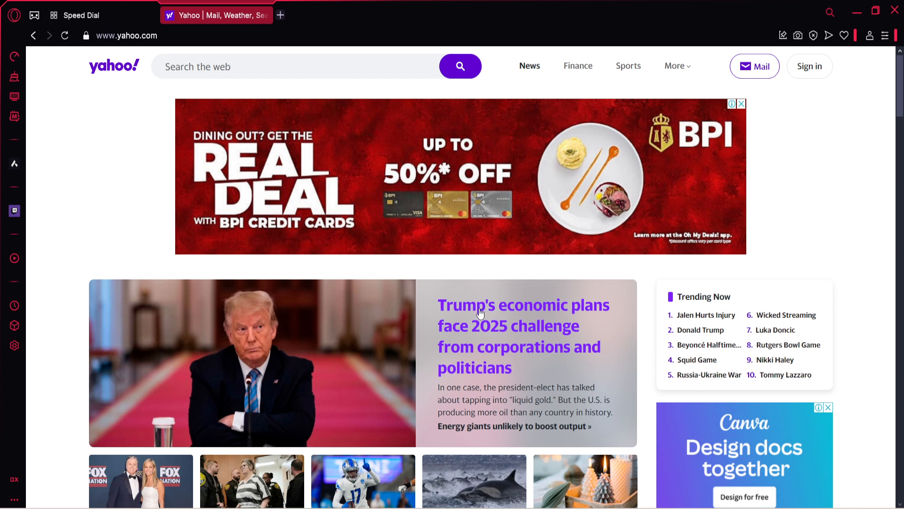
mouse_move(455, 324)
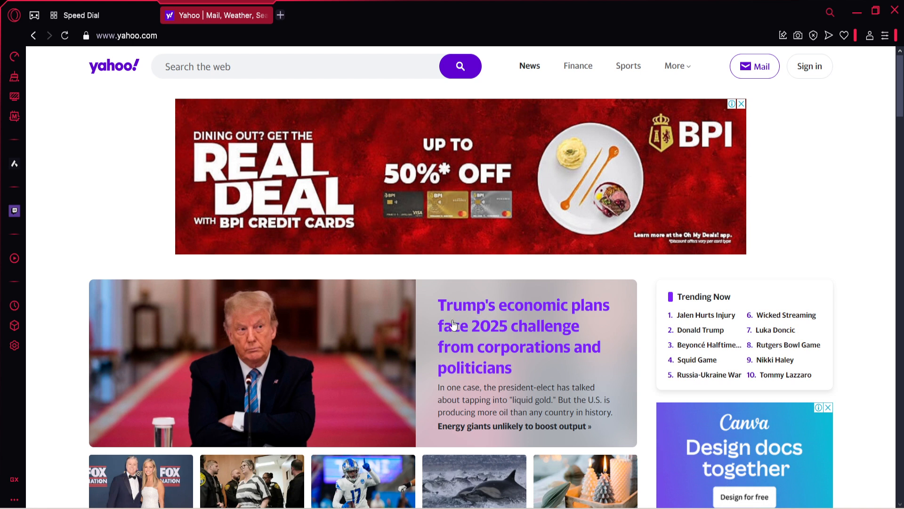
mouse_move(593, 264)
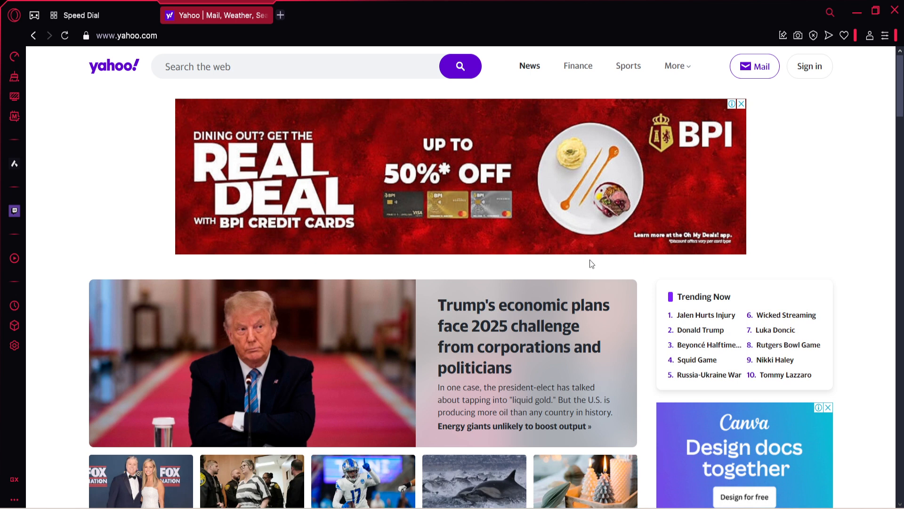
mouse_move(856, 70)
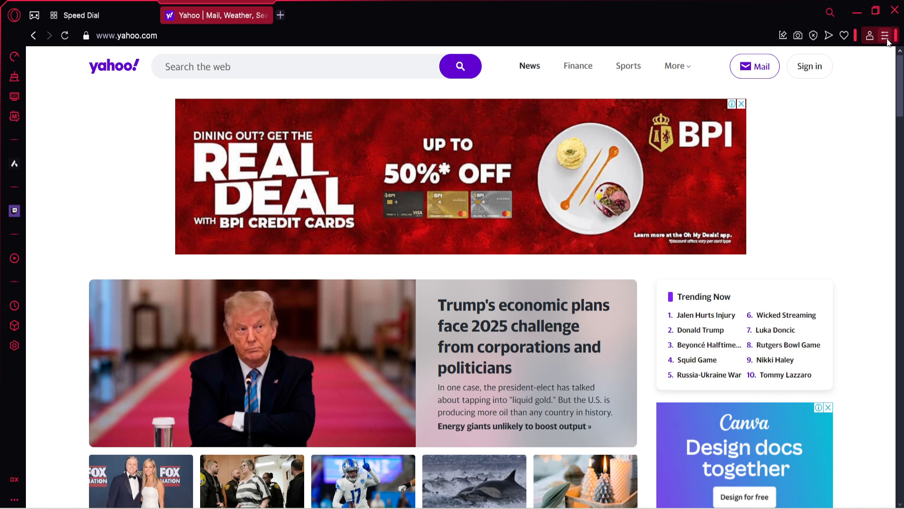
mouse_move(887, 35)
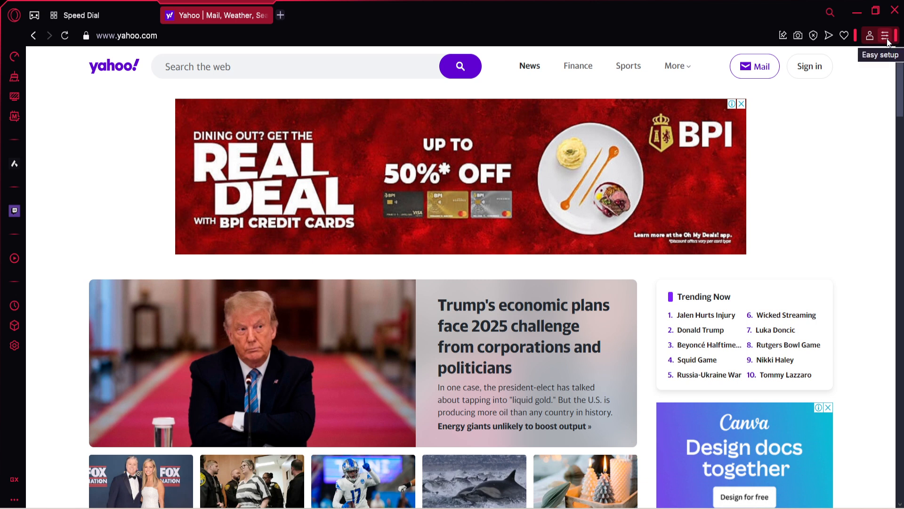
Step: Open Opera GX's Easy Setup panel and scroll down toward the Privacy & Security settings
left_click(888, 35)
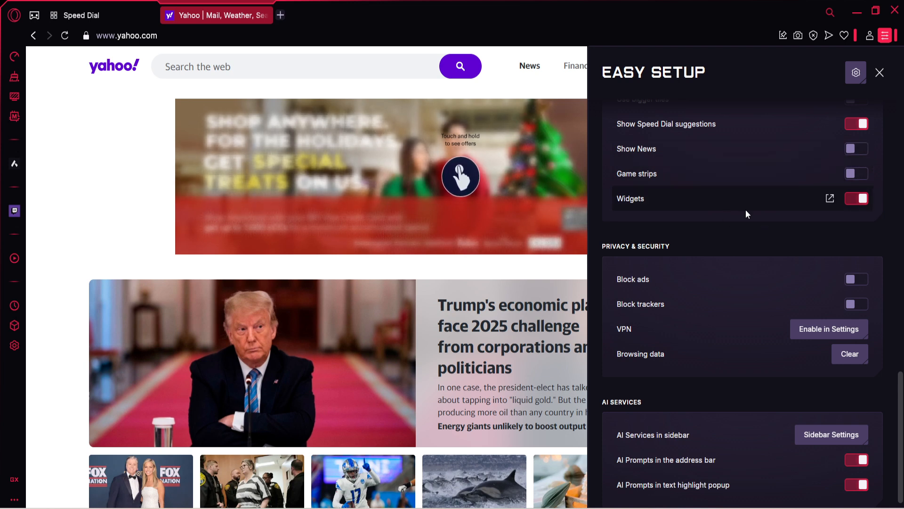
mouse_move(778, 250)
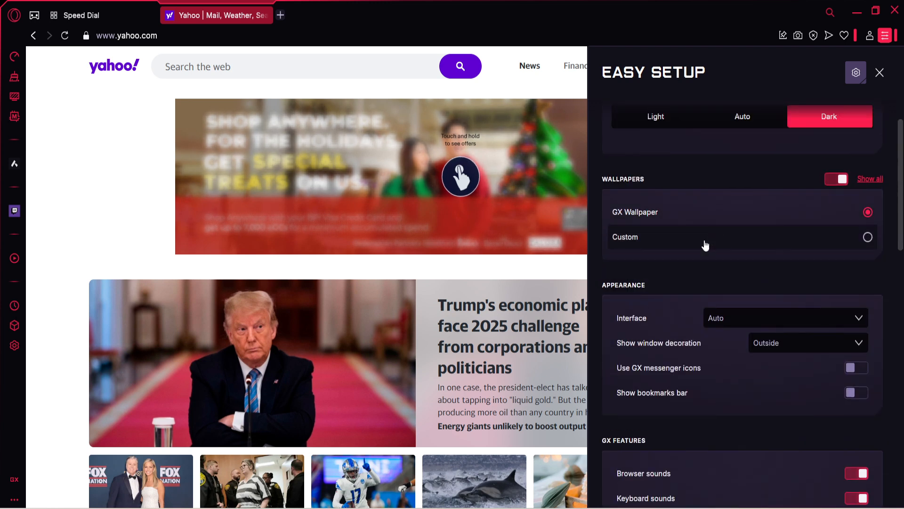
scroll("down", 3)
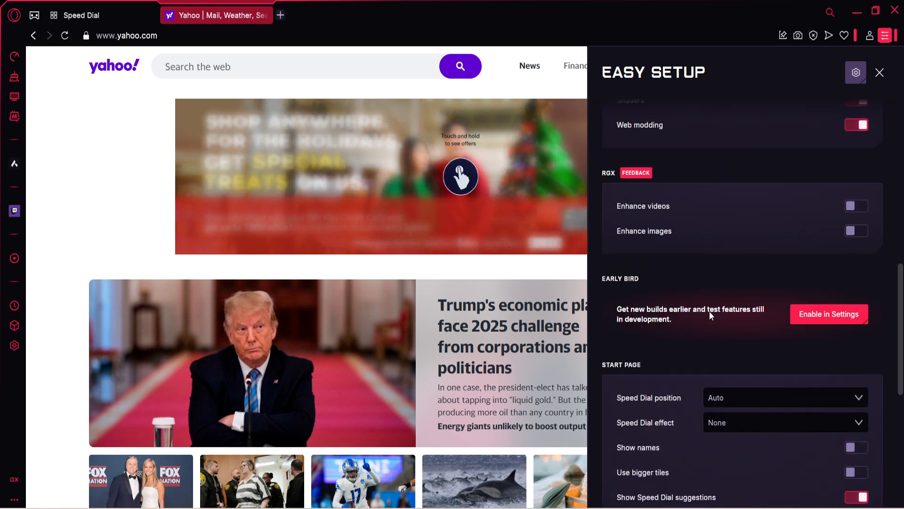
scroll("down", 3)
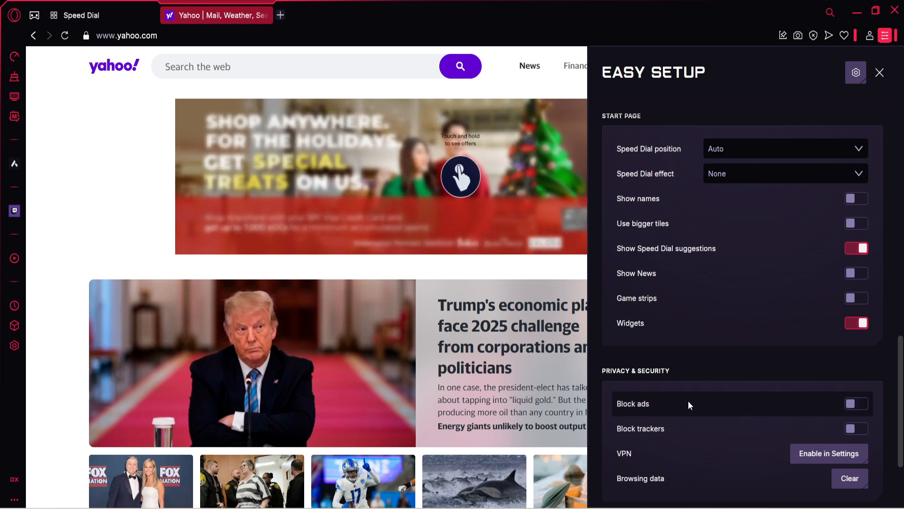
mouse_move(842, 406)
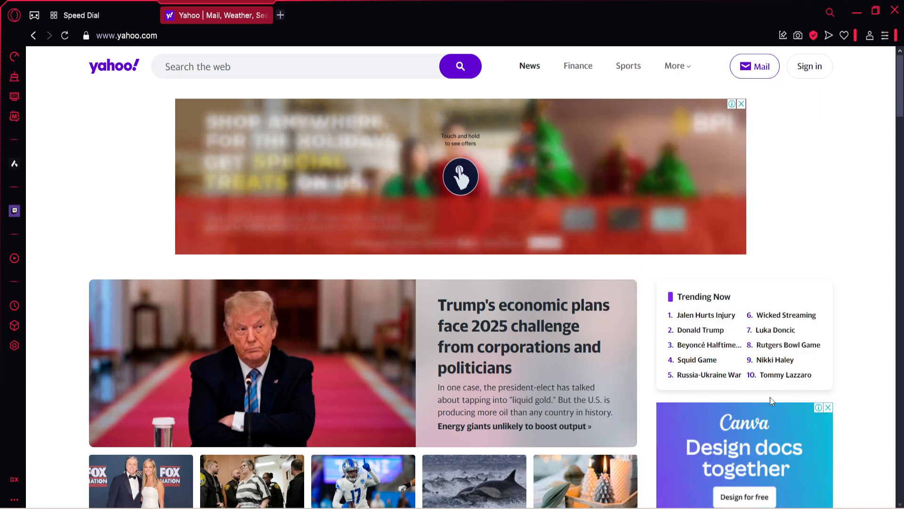
left_click(813, 35)
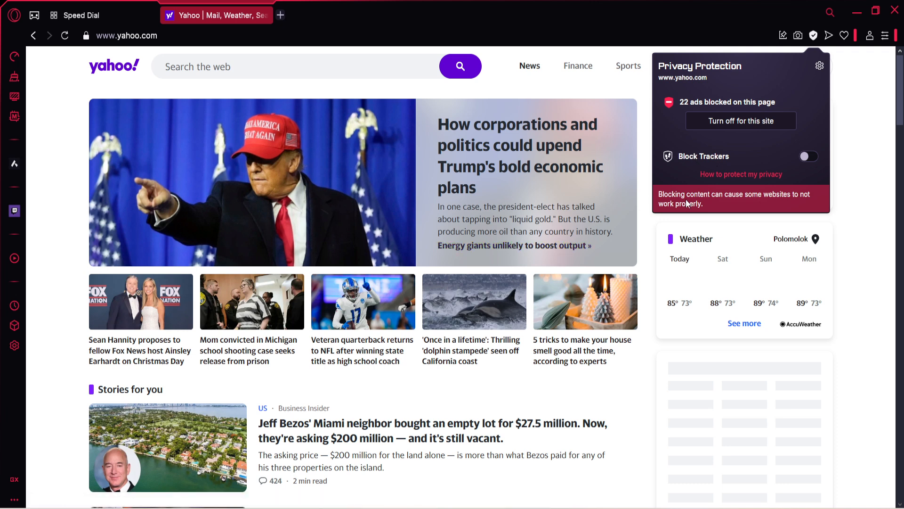
mouse_move(680, 172)
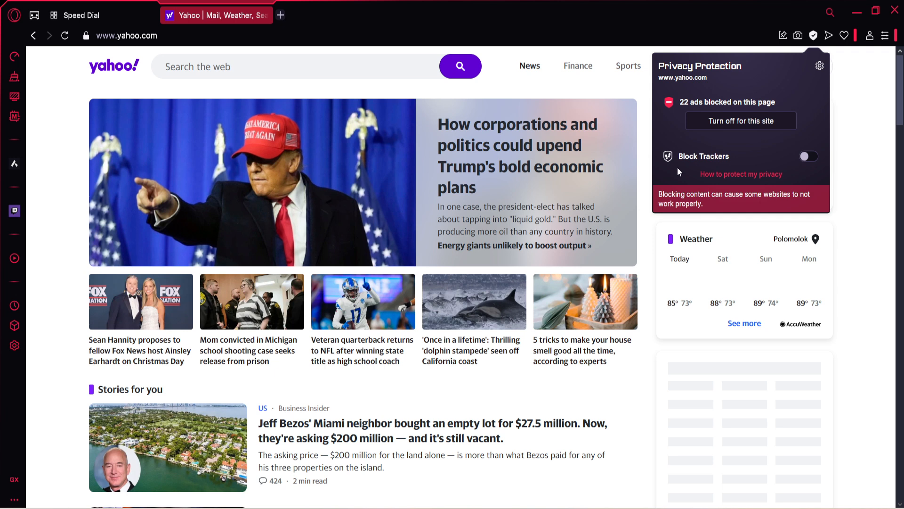
mouse_move(660, 125)
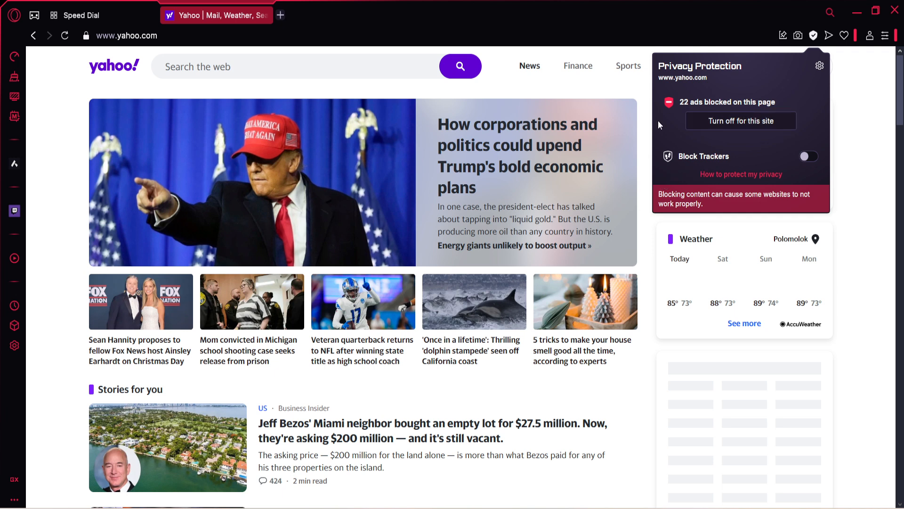
mouse_move(834, 84)
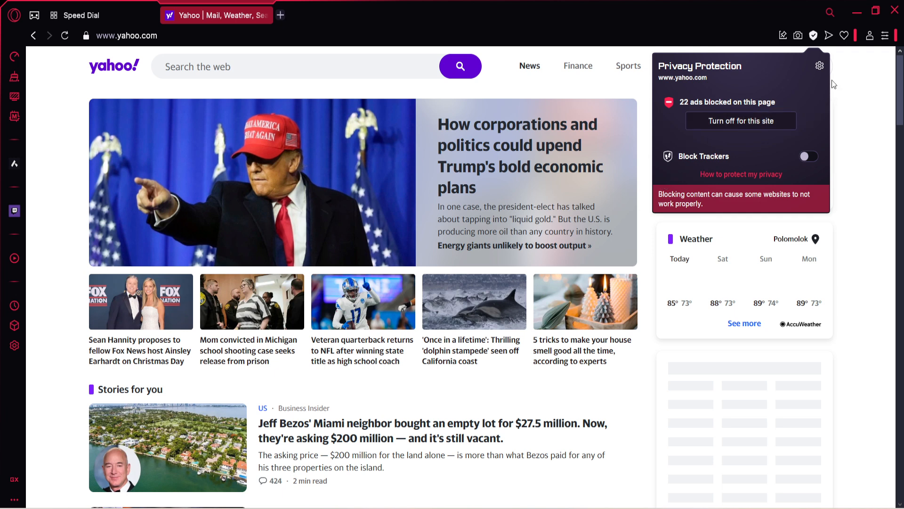
mouse_move(667, 239)
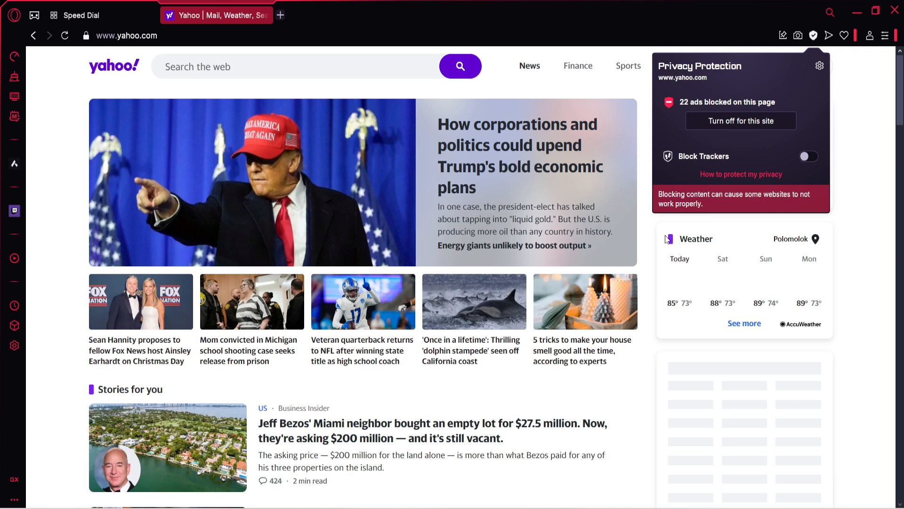
mouse_move(658, 232)
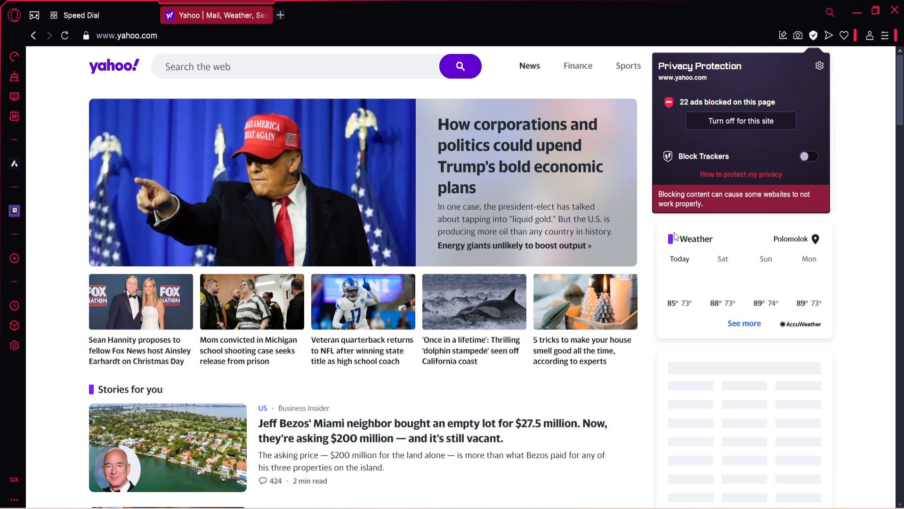
mouse_move(678, 237)
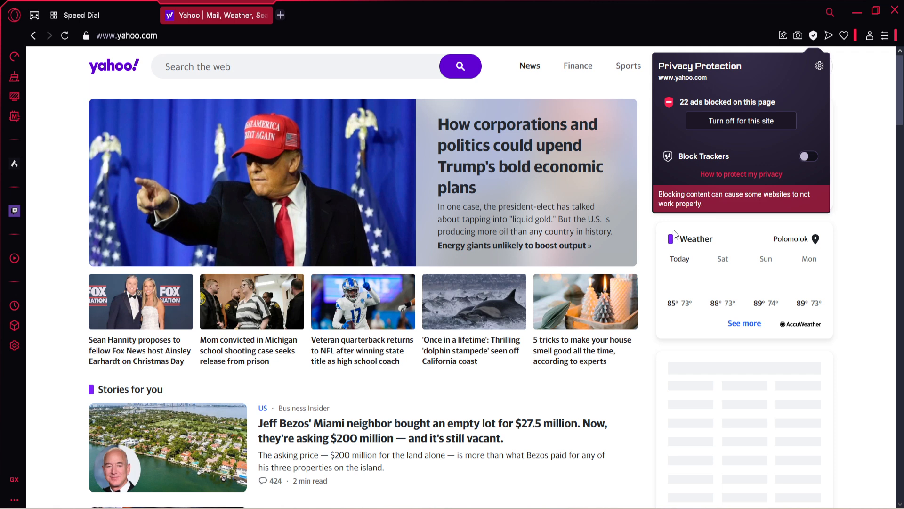